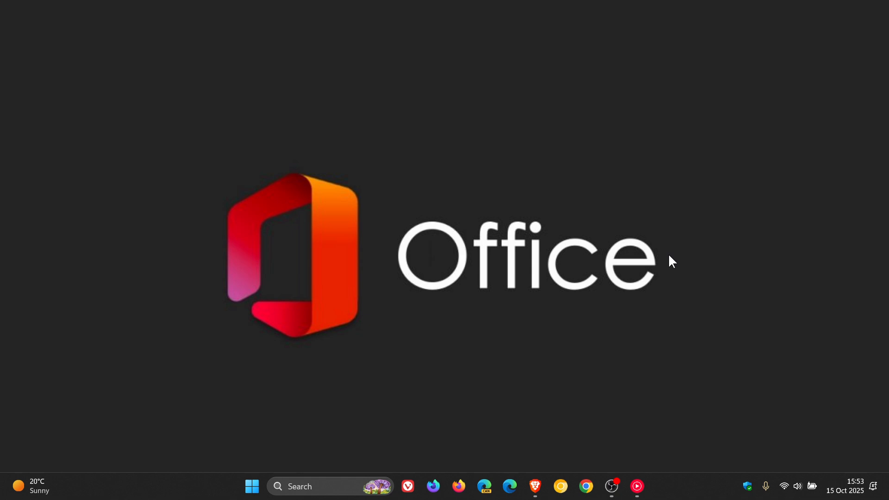
mouse_move(546, 451)
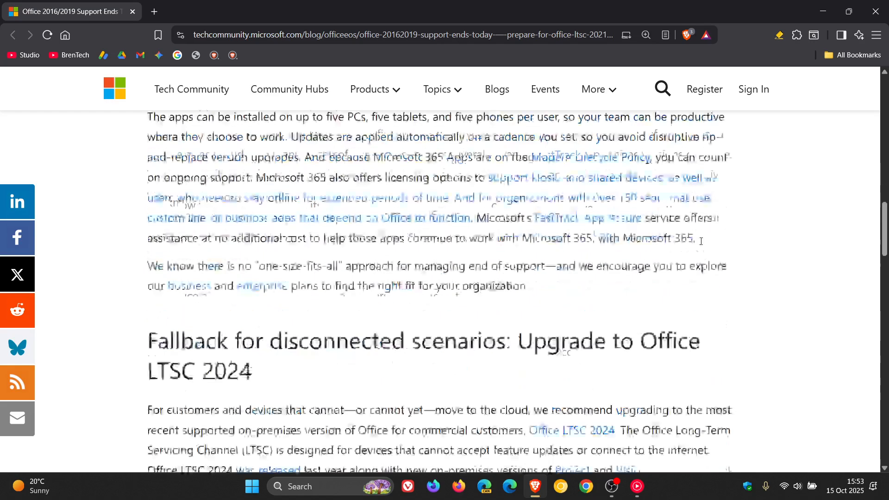
scroll("down", 3)
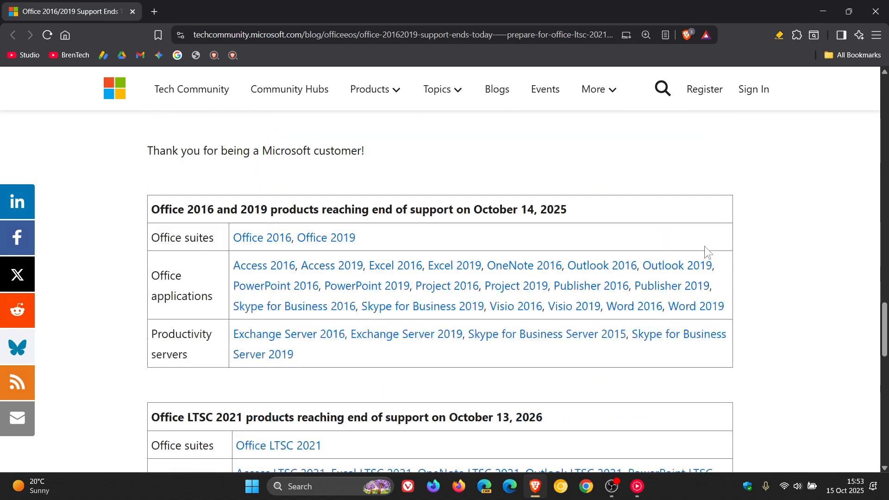
scroll("down", 3)
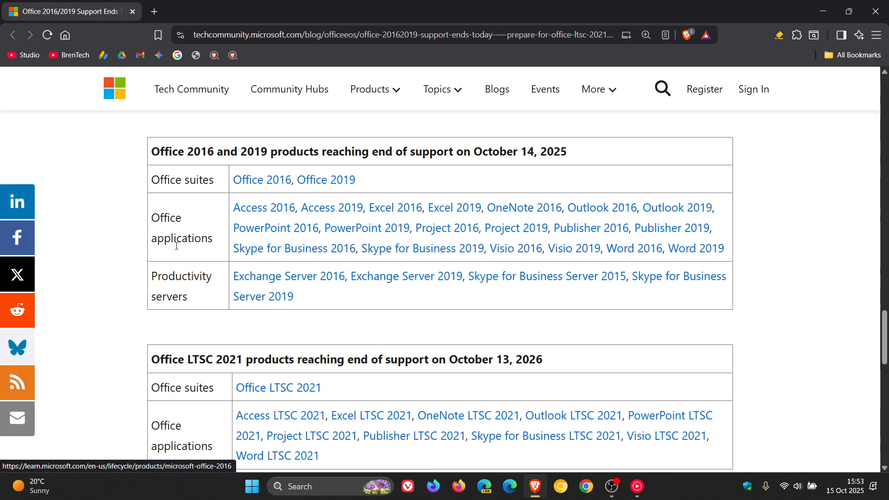
mouse_move(800, 238)
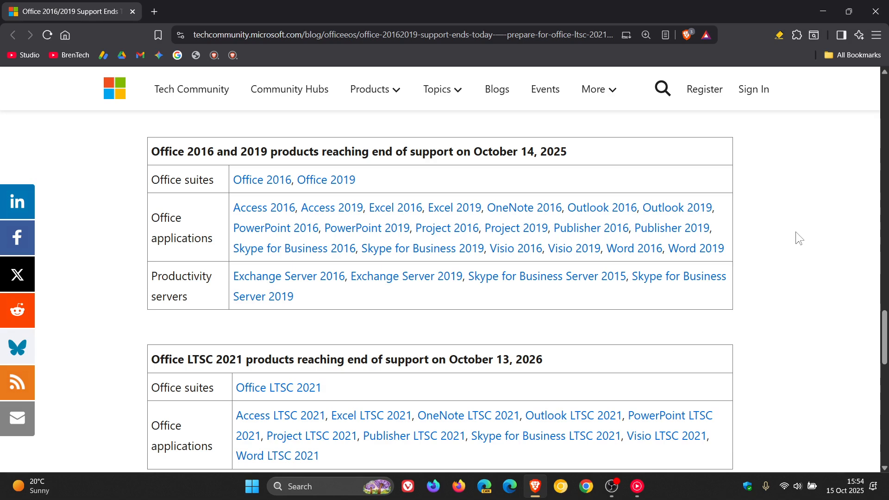
scroll("up", 3)
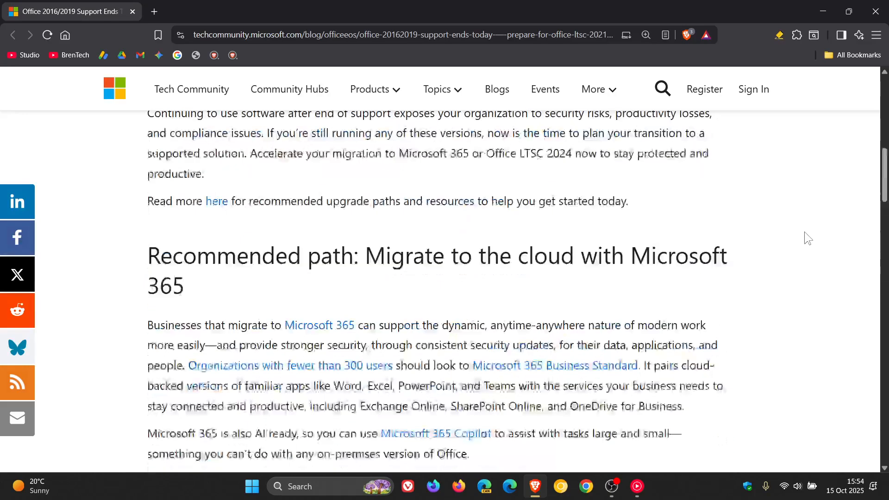
scroll("up", 3)
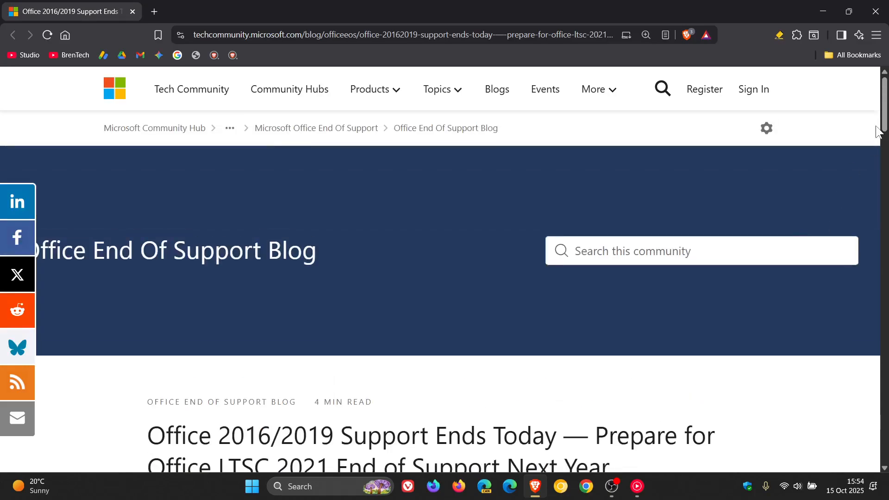